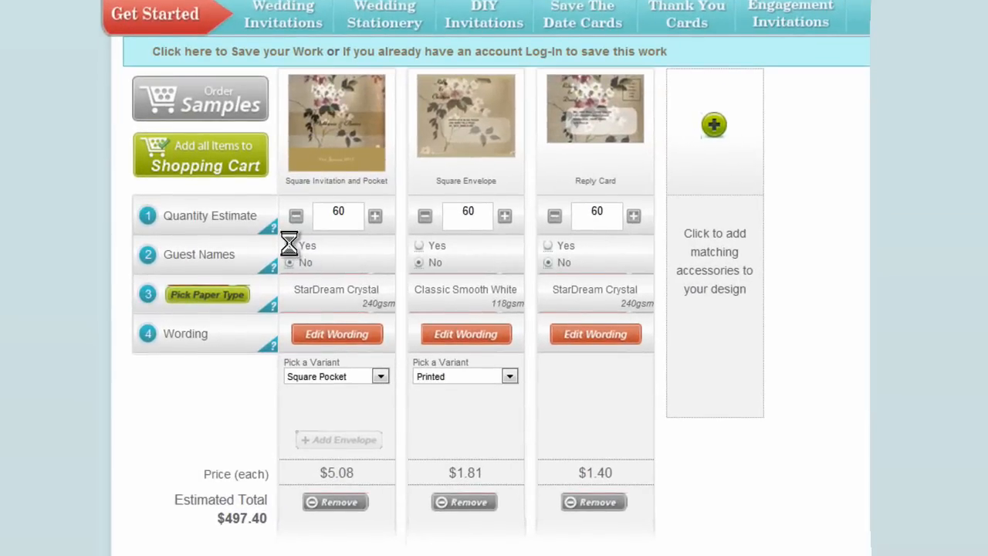
# - Turn on guest names for invitation, envelope and reply card, then export the guest list to Excel
pyautogui.click(289, 244)
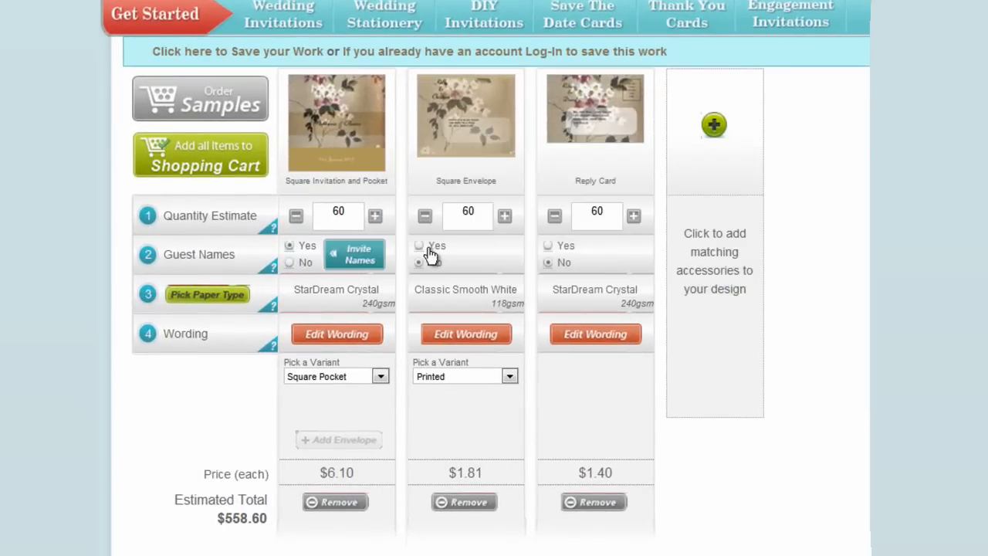
pyautogui.click(419, 246)
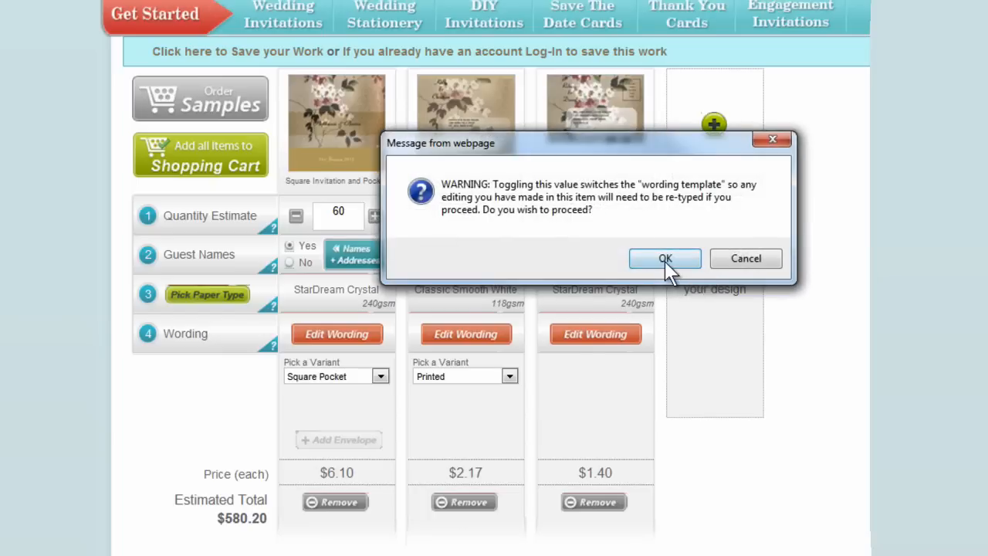
pyautogui.click(665, 258)
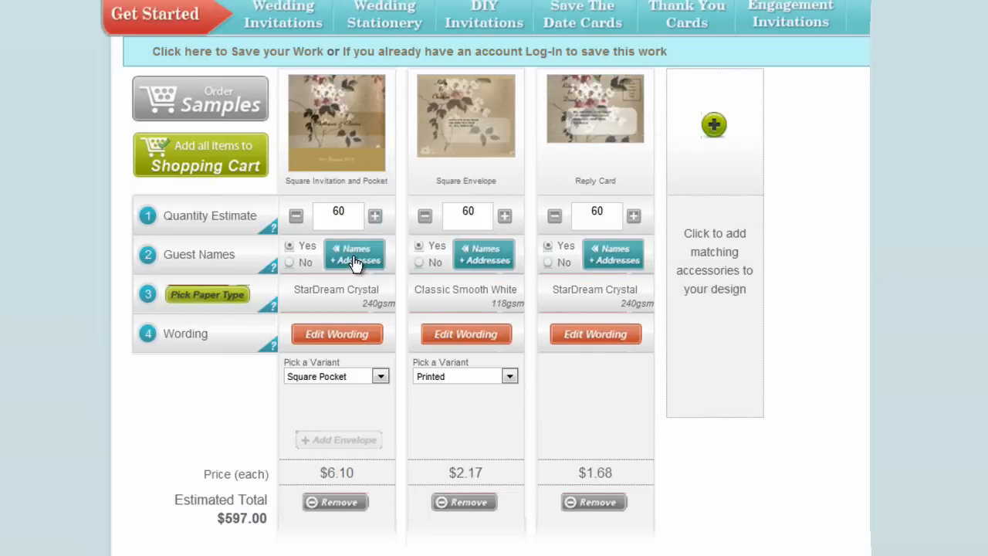
pyautogui.click(354, 255)
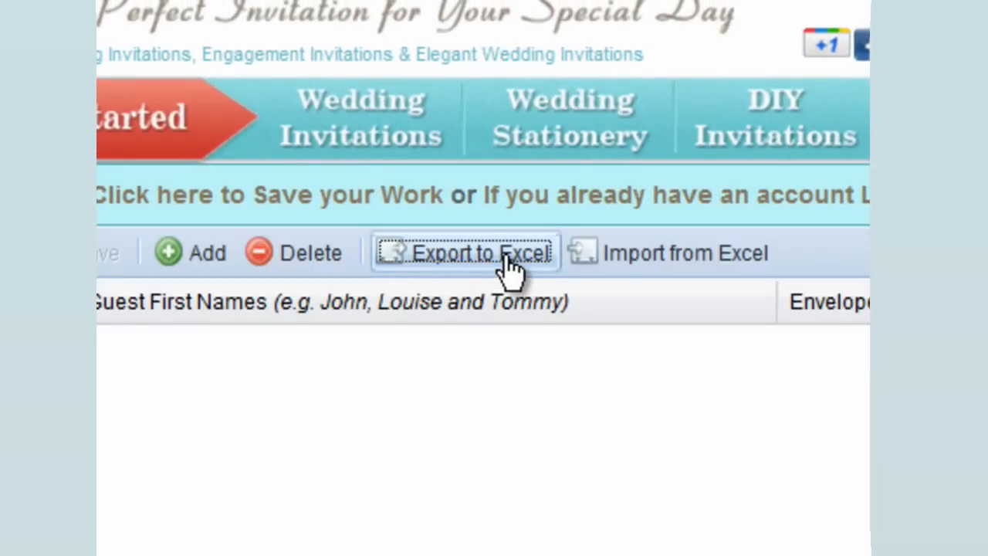
pyautogui.click(465, 253)
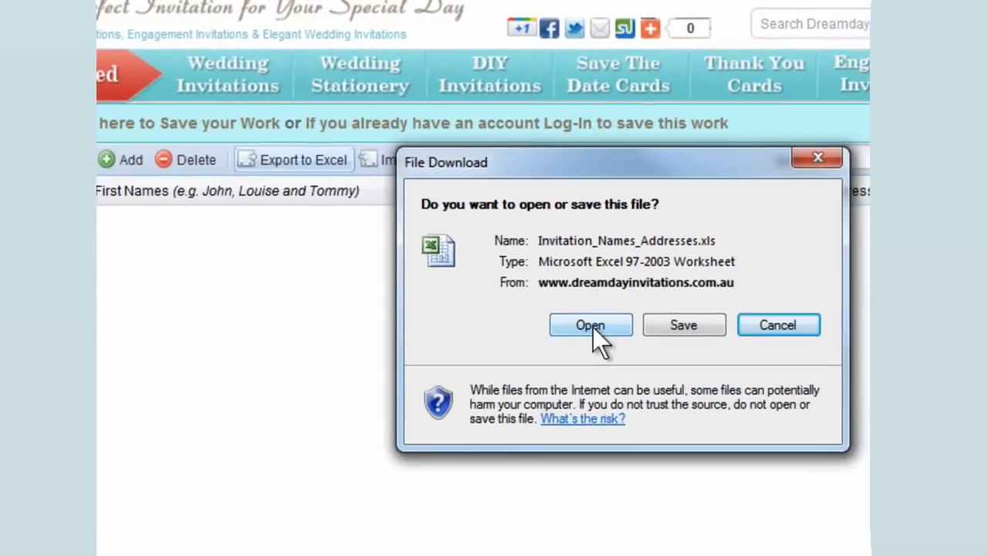
pyautogui.click(590, 325)
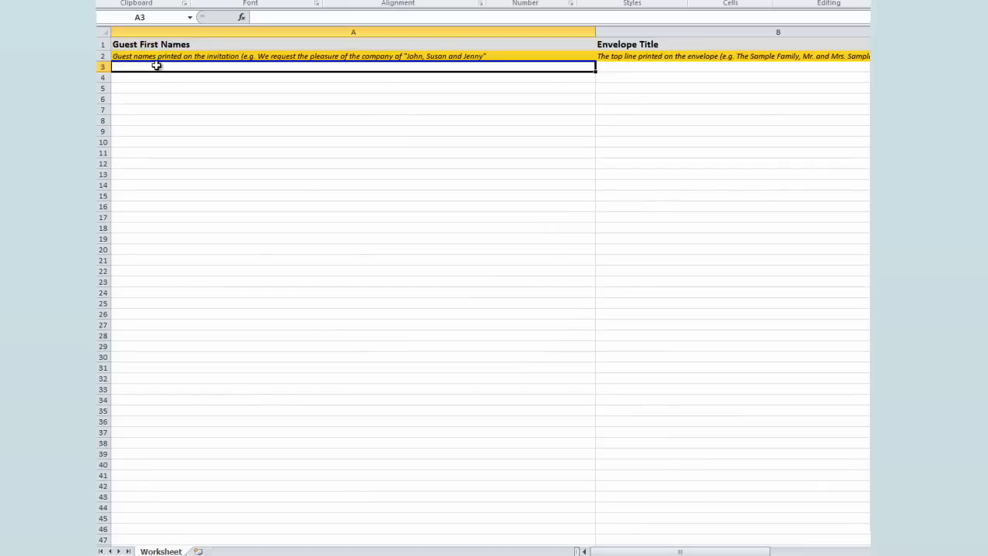
pyautogui.moveTo(132, 70)
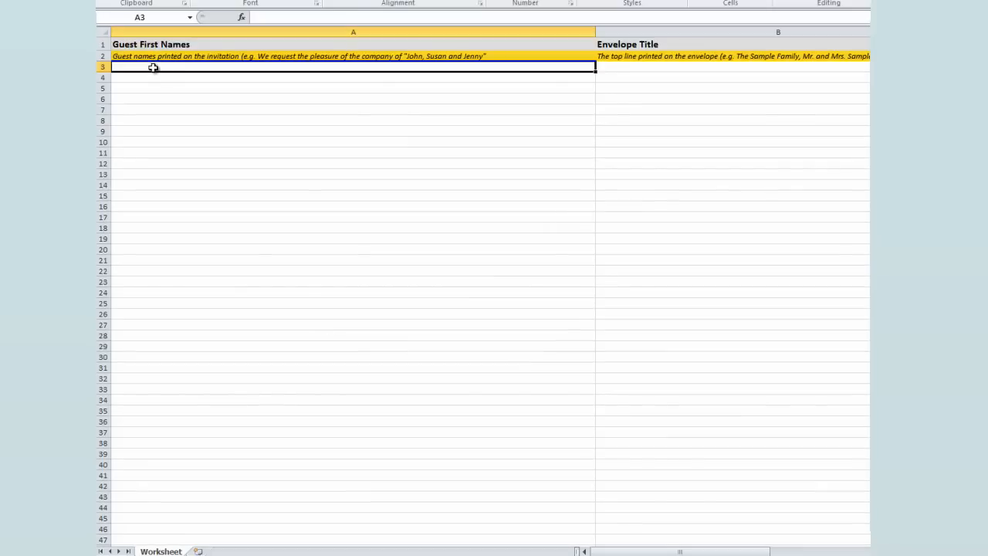
pyautogui.write('Sara')
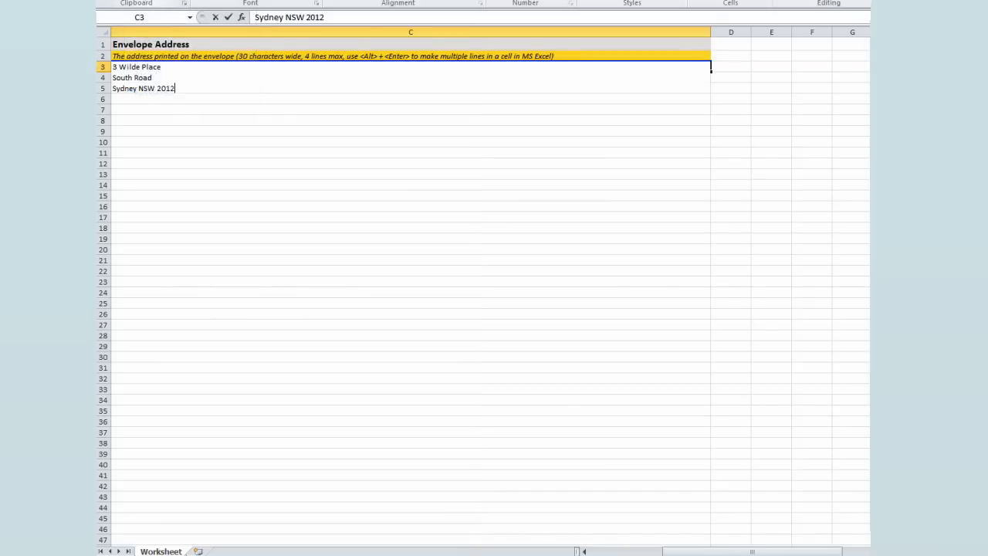
pyautogui.press('Enter')
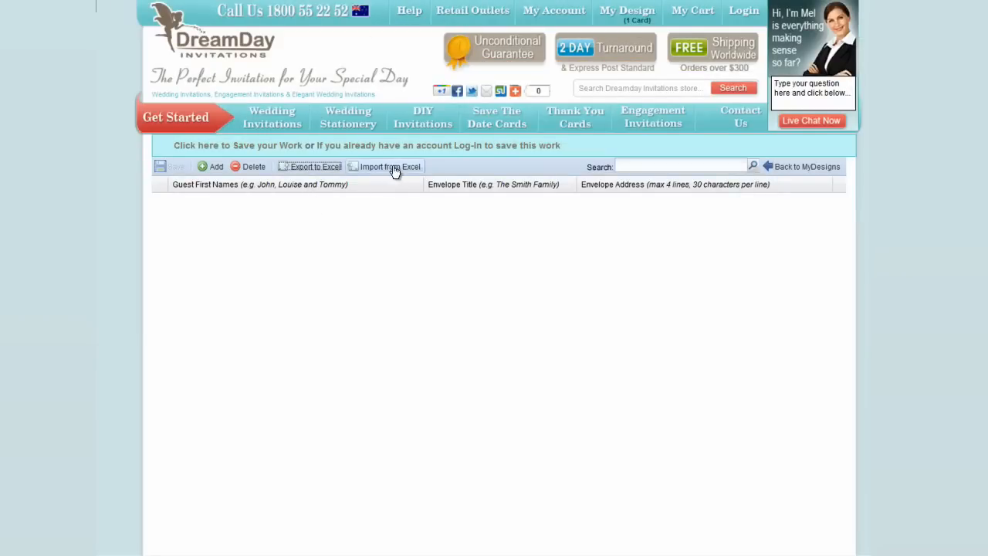
# - Import the 'Names and Addresses 3' spreadsheet into the guest list
pyautogui.click(389, 167)
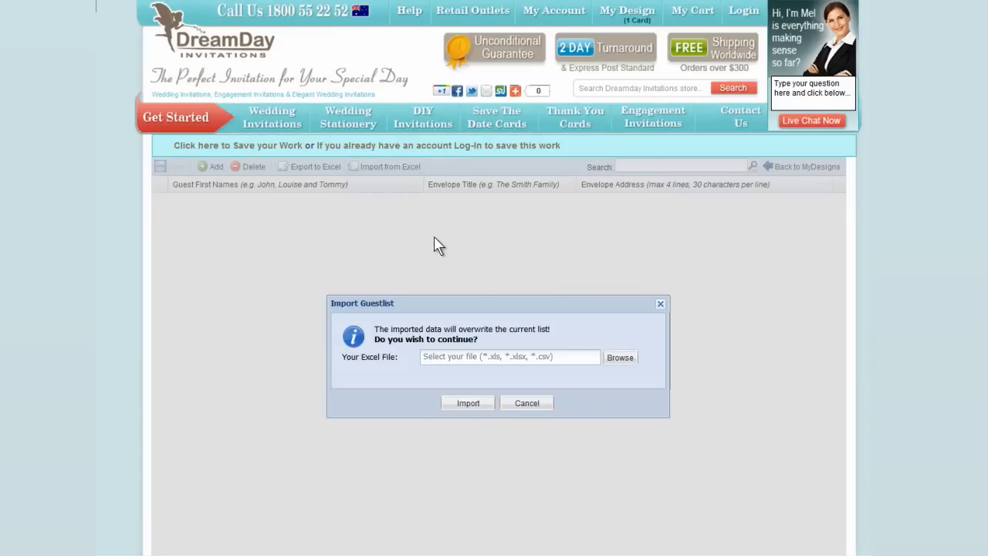
pyautogui.moveTo(621, 358)
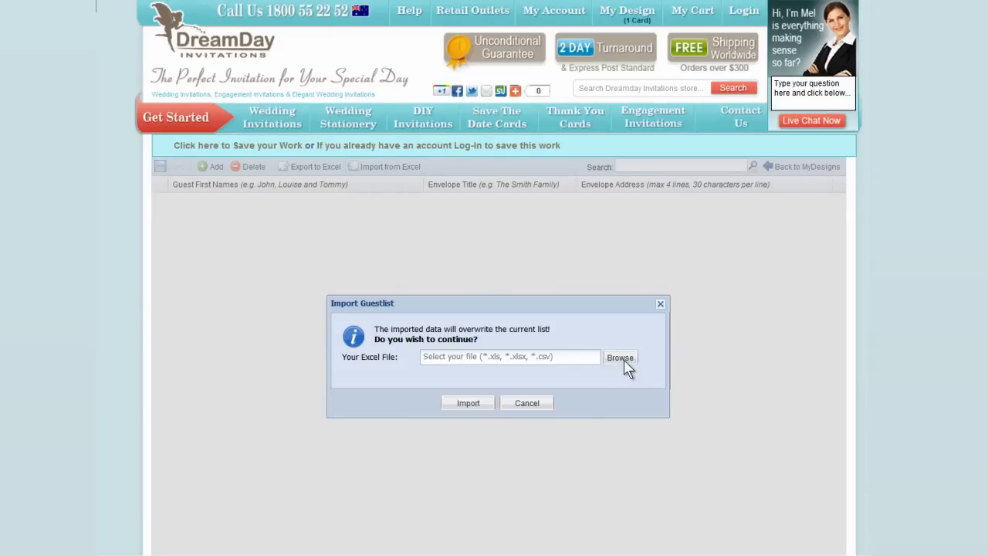
pyautogui.click(621, 356)
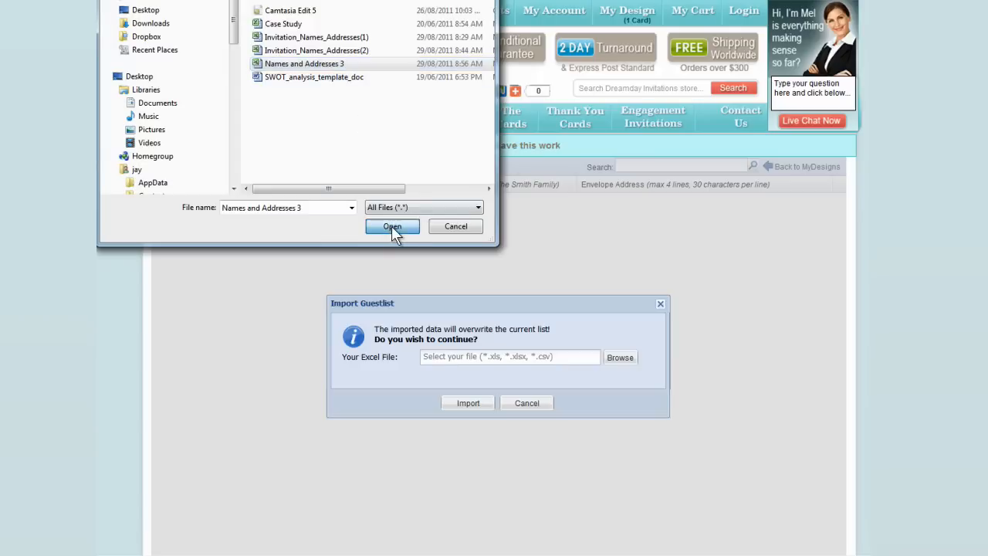
pyautogui.click(392, 226)
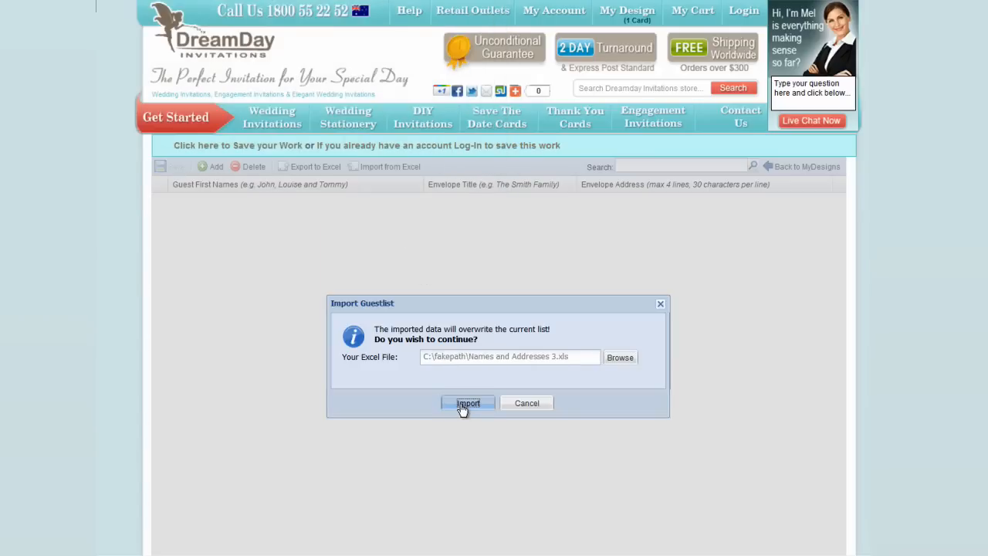
pyautogui.click(468, 403)
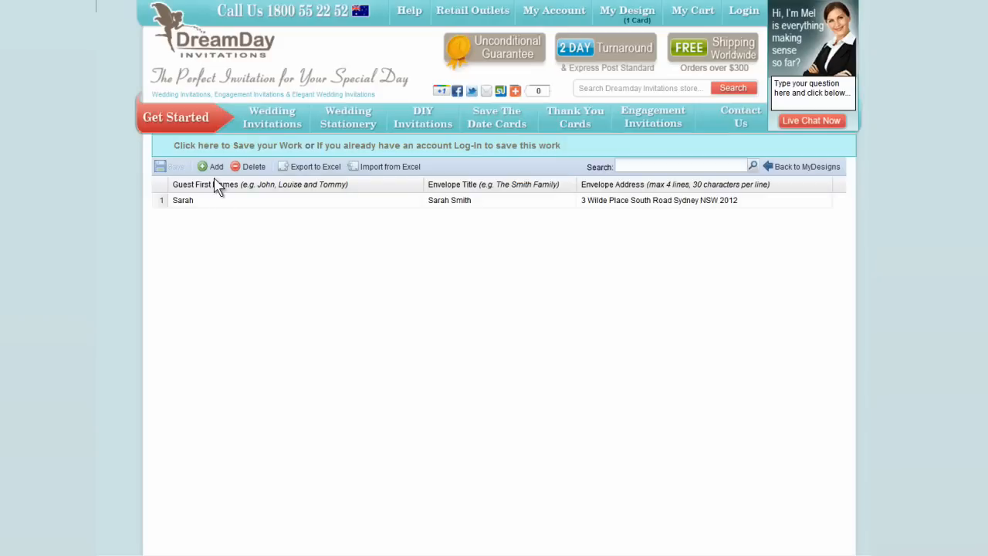
# - Add blank guest lines below Sarah's entry to total nine rows and save the list
pyautogui.click(211, 166)
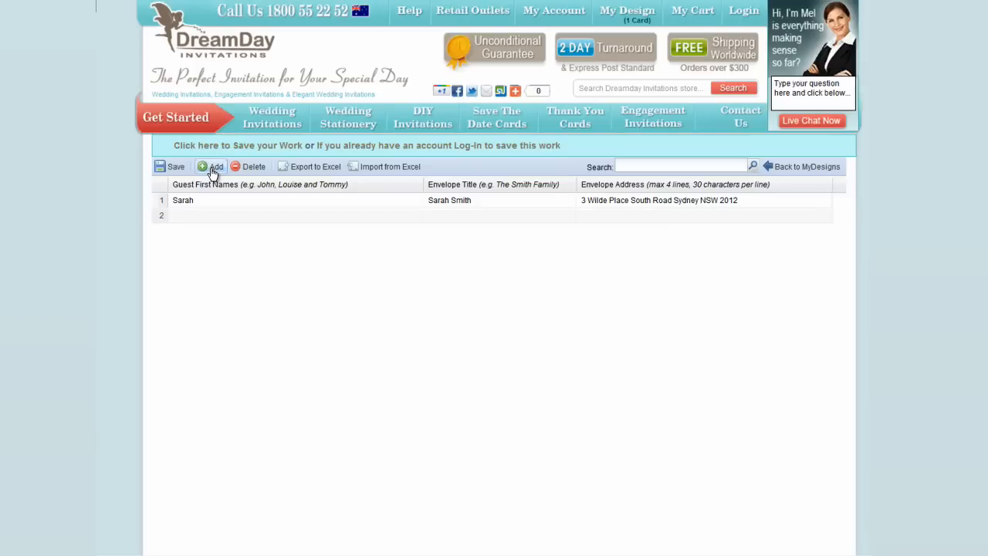
pyautogui.click(210, 167)
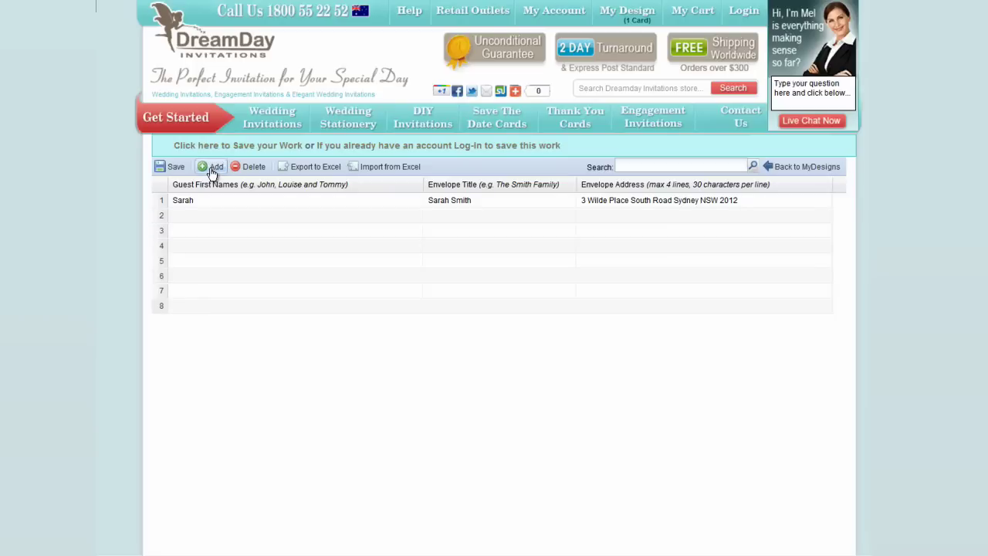
pyautogui.click(216, 167)
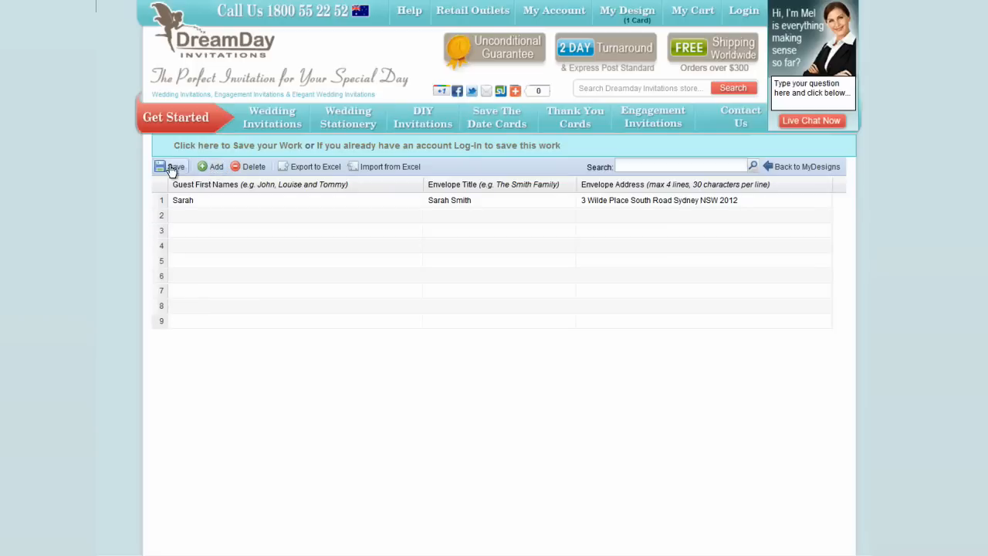